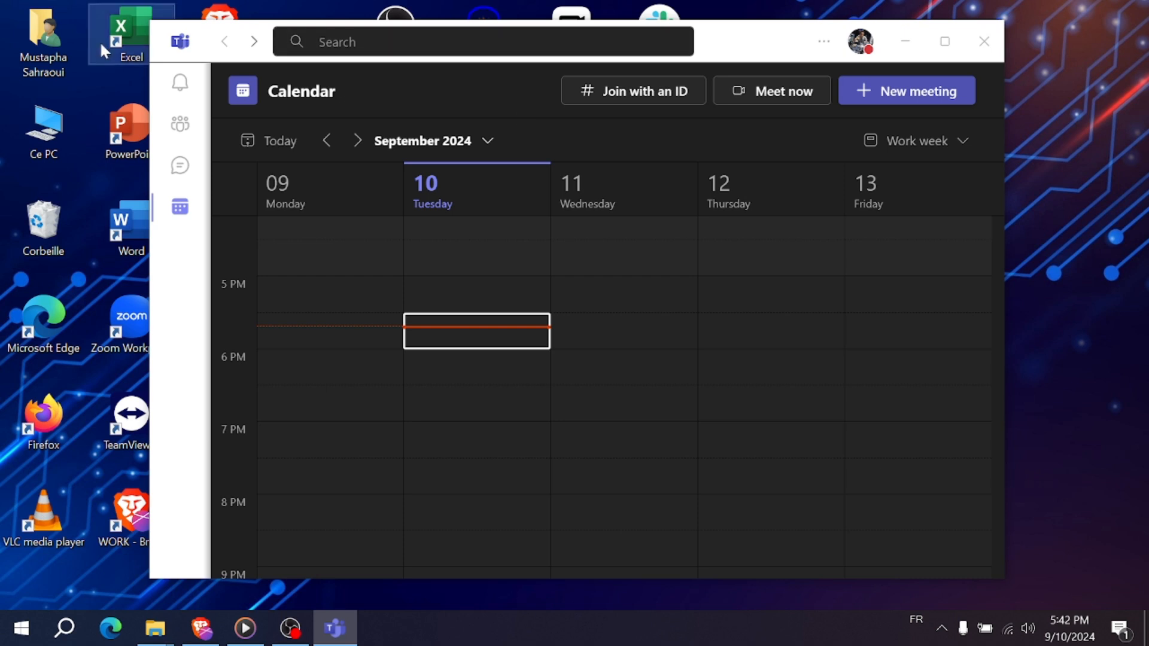
{"action": "mouse_move", "coordinate": [180, 124]}
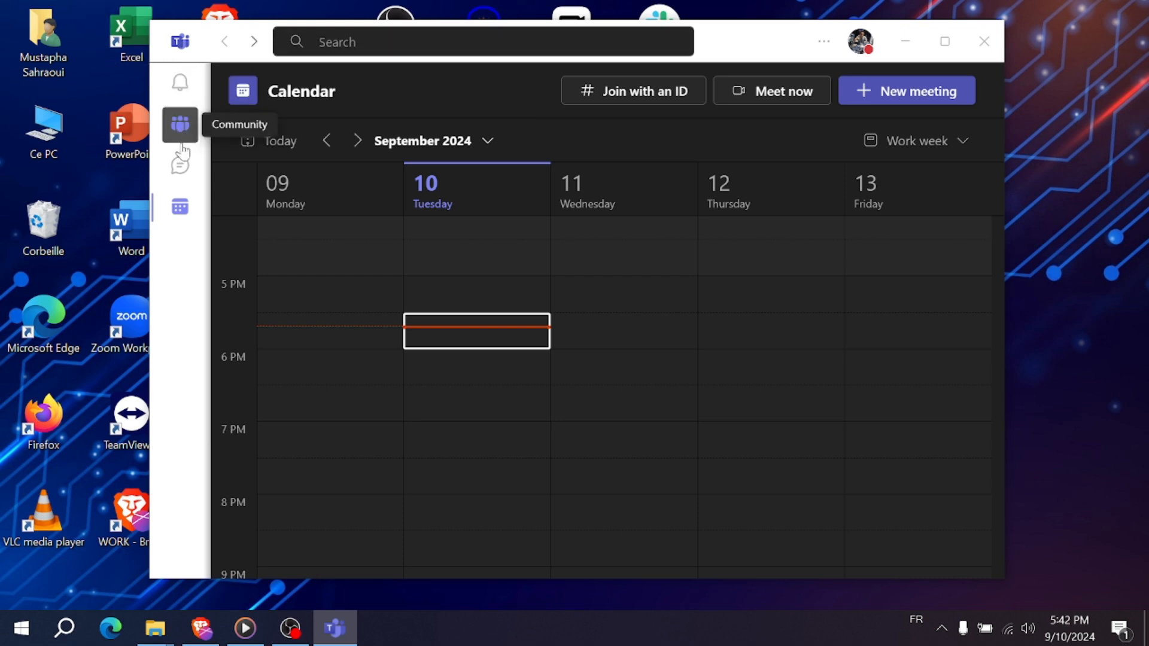
{"action": "mouse_move", "coordinate": [179, 207]}
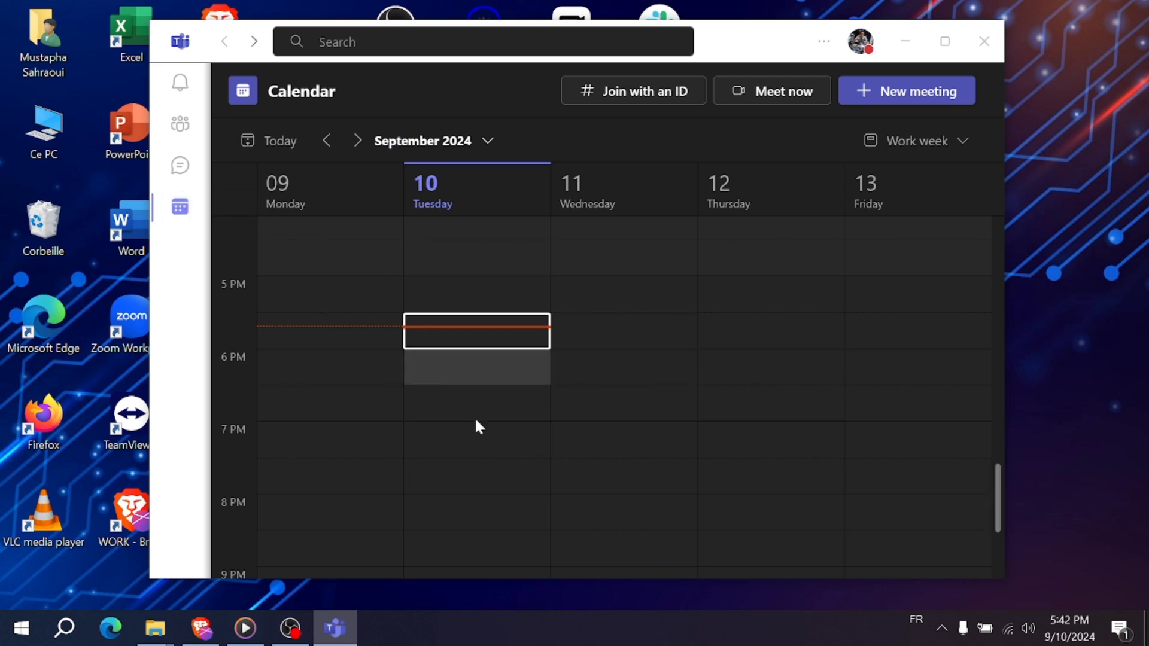
{"action": "mouse_move", "coordinate": [625, 330]}
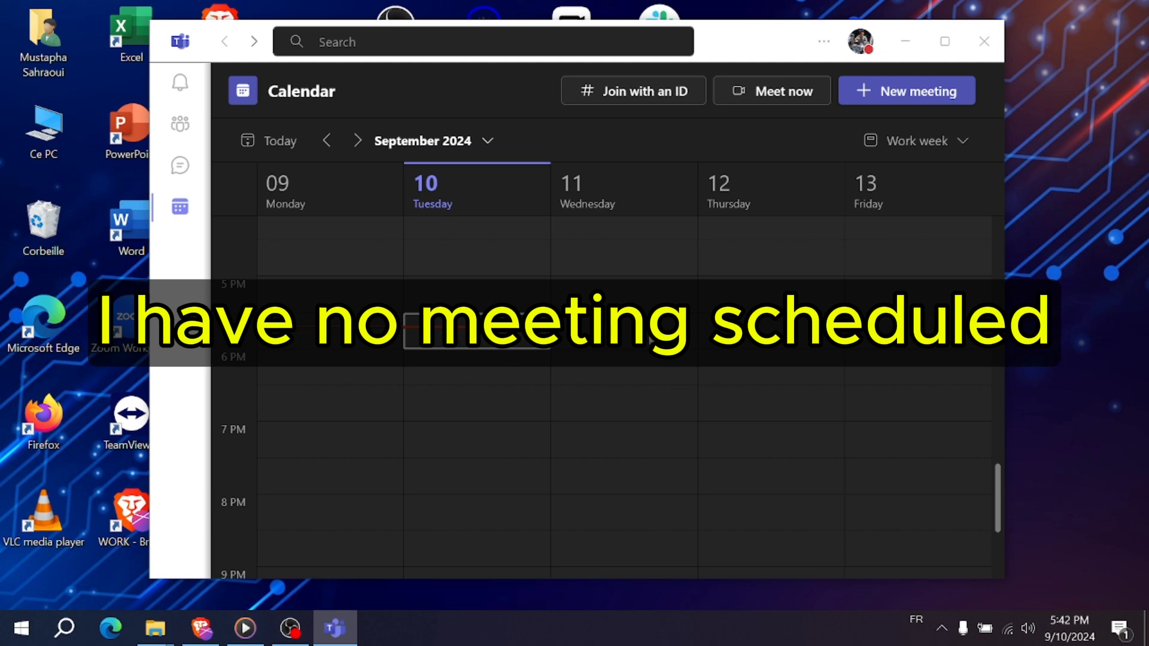
Create a meeting titled 'interview' in the Thursday Sept 12, 6:00–6:30 PM slot and save it
{"action": "left_click", "coordinate": [906, 90]}
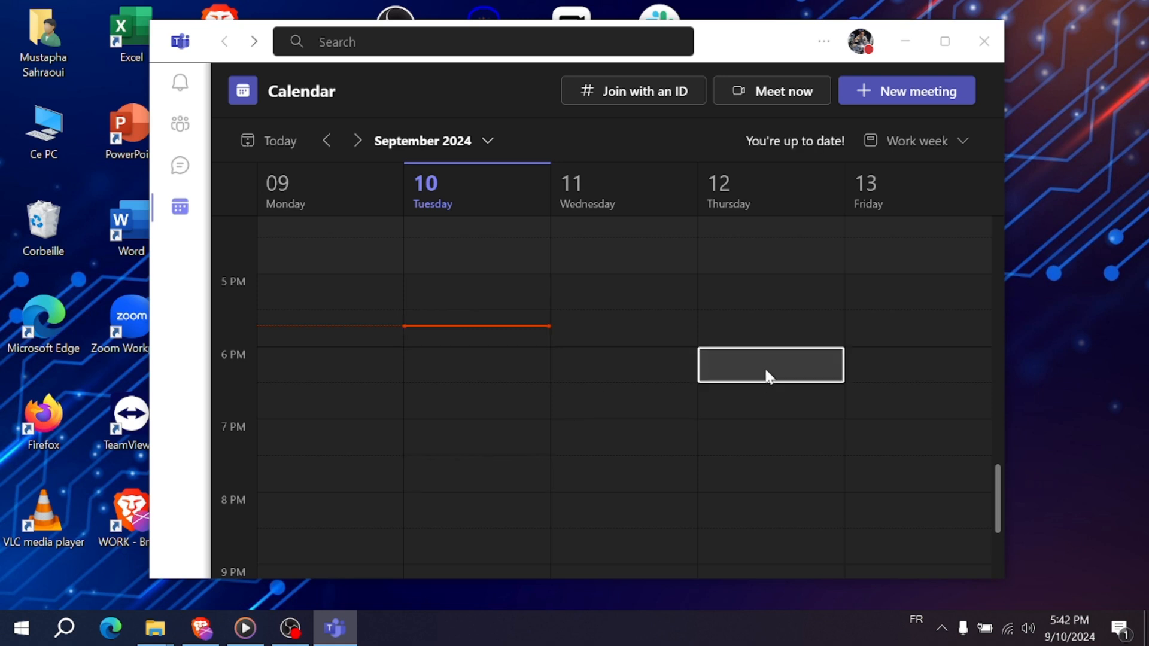
{"action": "left_click", "coordinate": [769, 364]}
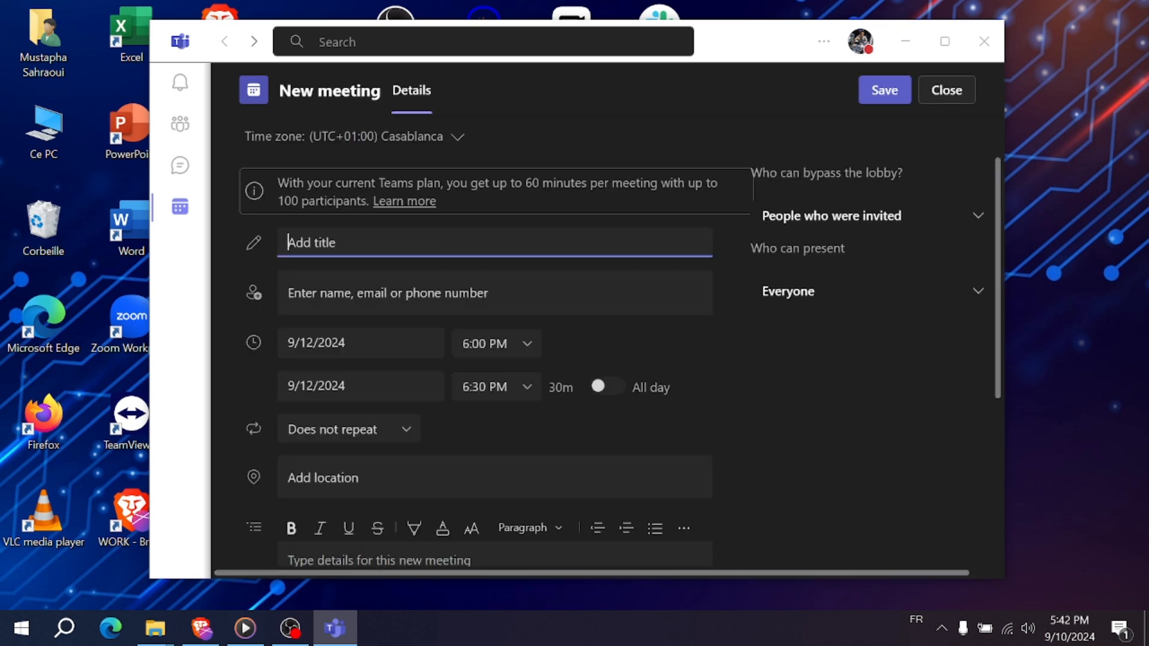
{"action": "type", "text": "interview"}
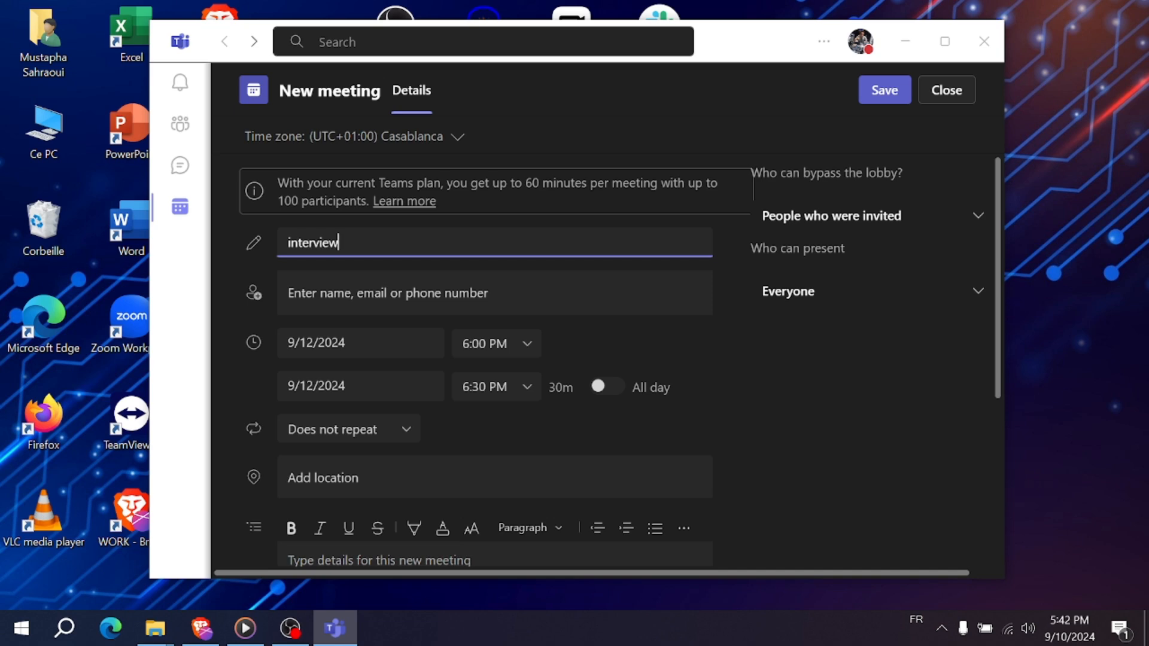
{"action": "left_click", "coordinate": [882, 90]}
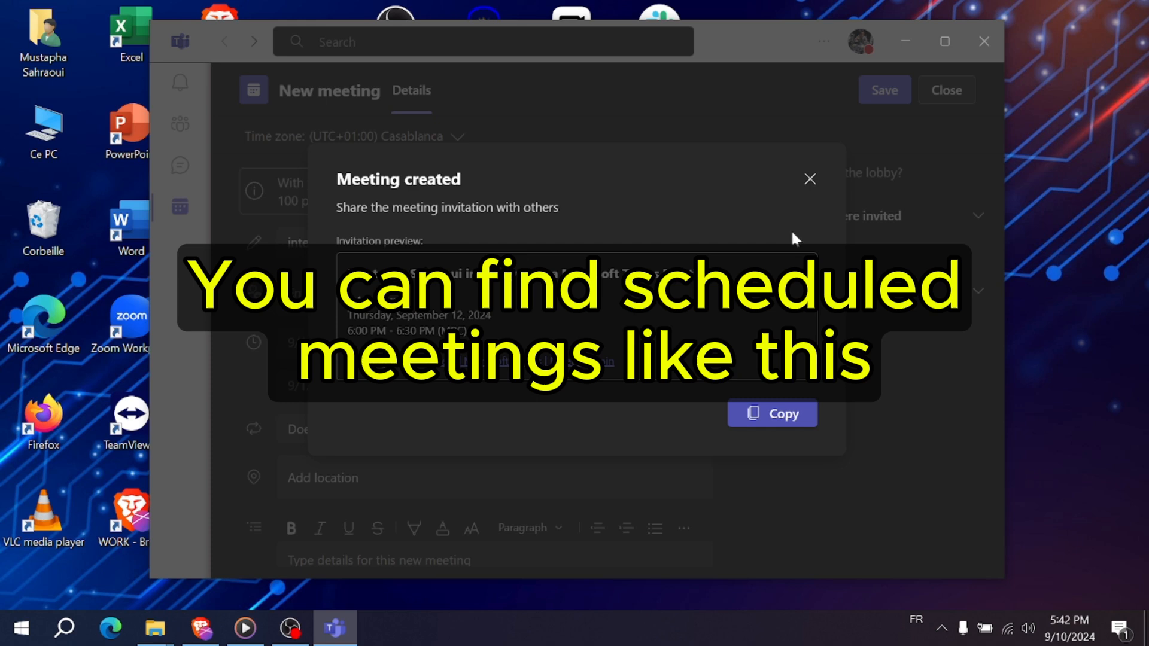
Copy the meeting invitation, dismiss the confirmation, and bring up the interview meeting's details
{"action": "left_click", "coordinate": [772, 413]}
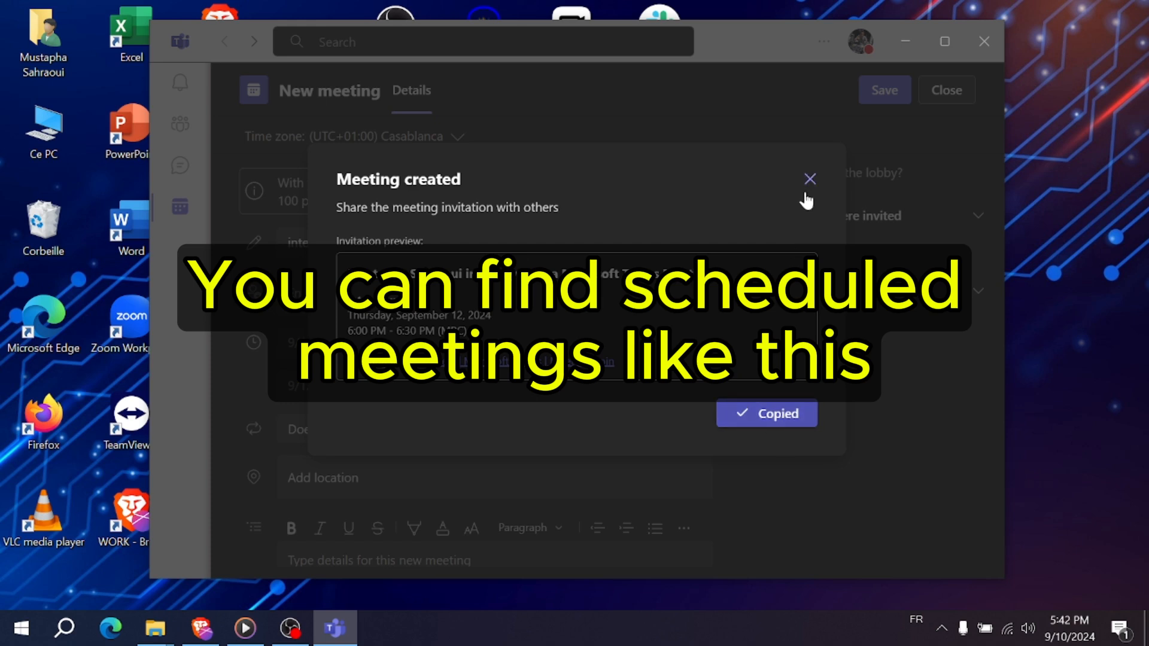
{"action": "left_click", "coordinate": [809, 178]}
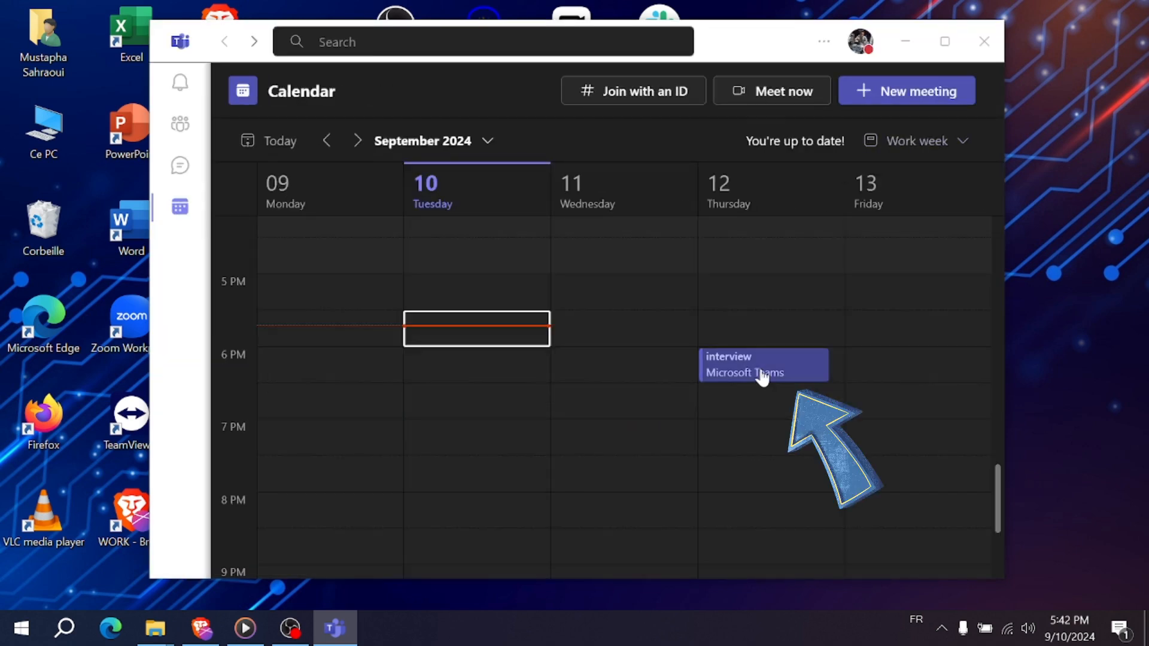
{"action": "left_click", "coordinate": [762, 364]}
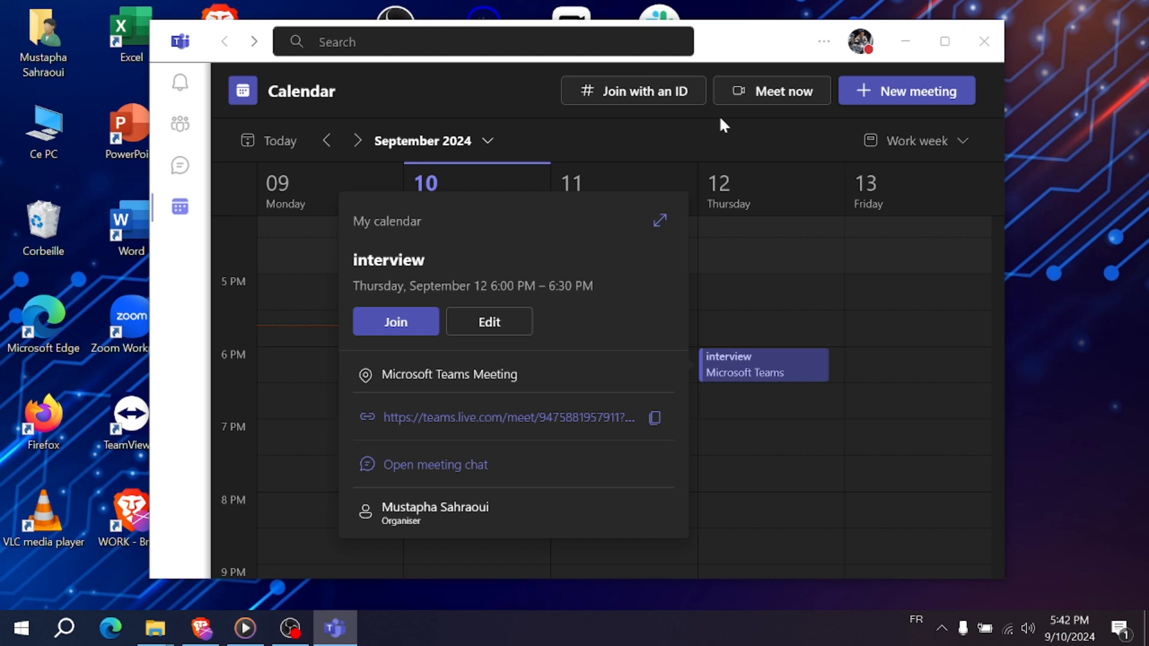
{"action": "mouse_move", "coordinate": [906, 90]}
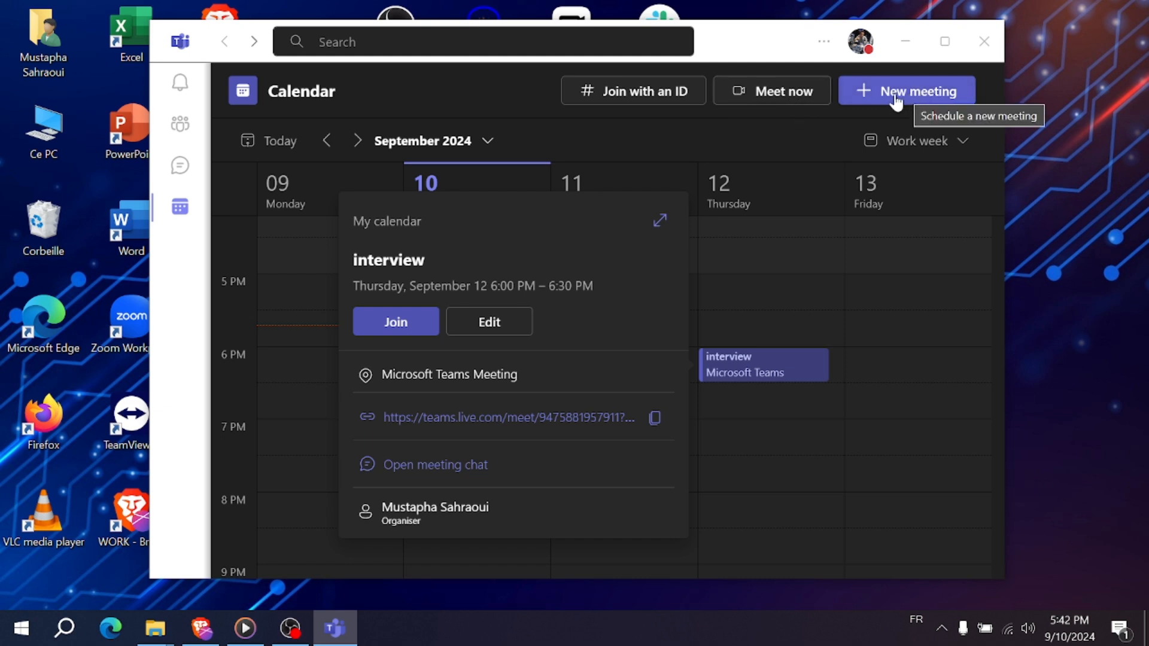
{"action": "mouse_move", "coordinate": [394, 322]}
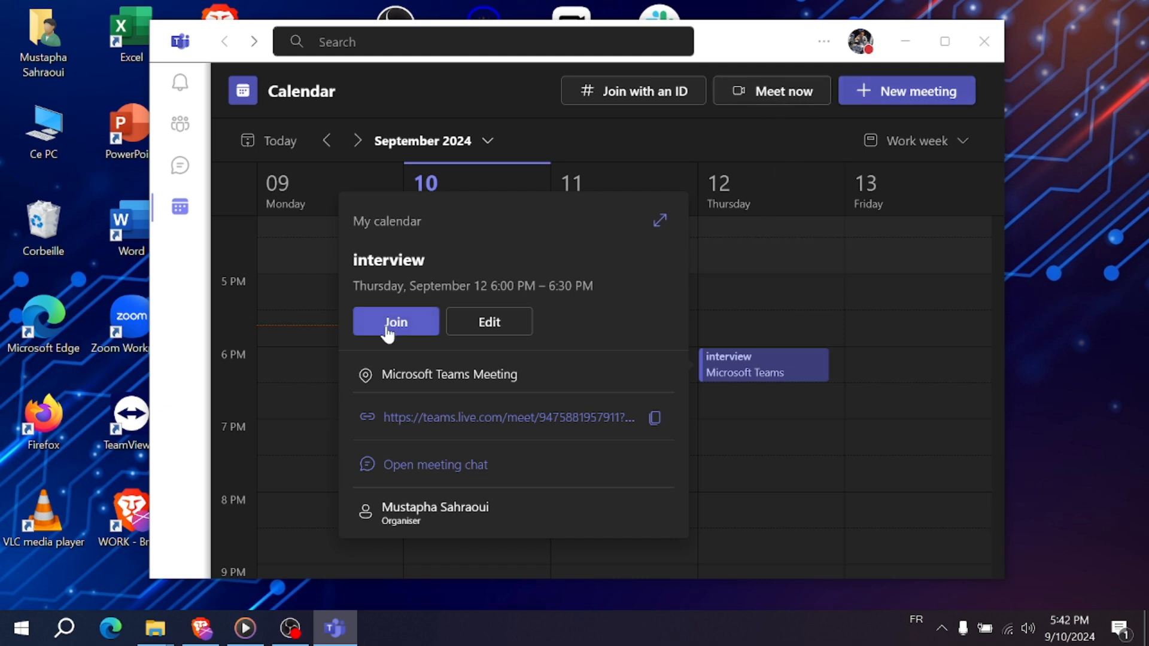
{"action": "mouse_move", "coordinate": [491, 339]}
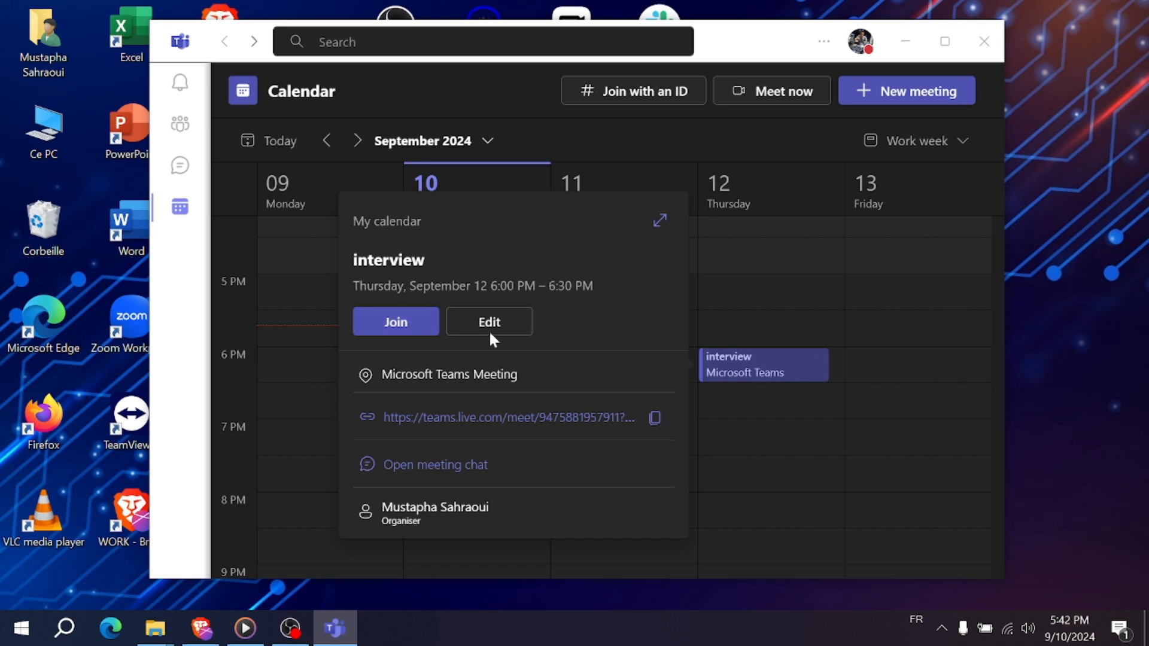
{"action": "mouse_move", "coordinate": [472, 441]}
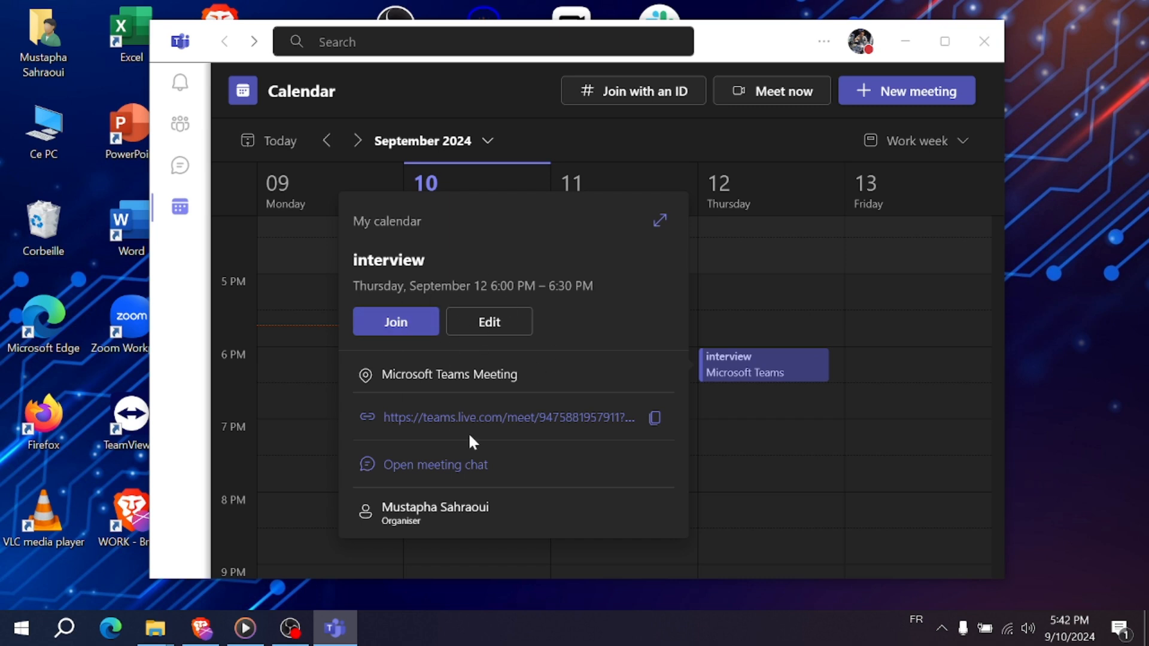
{"action": "mouse_move", "coordinate": [592, 438]}
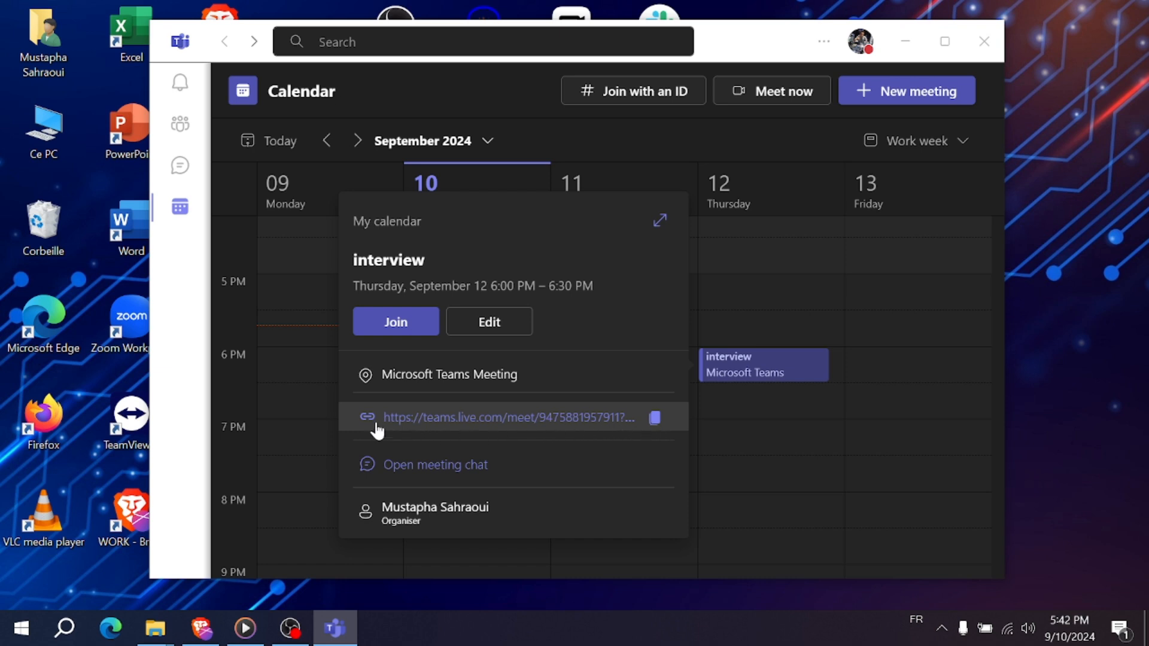
{"action": "mouse_move", "coordinate": [687, 424]}
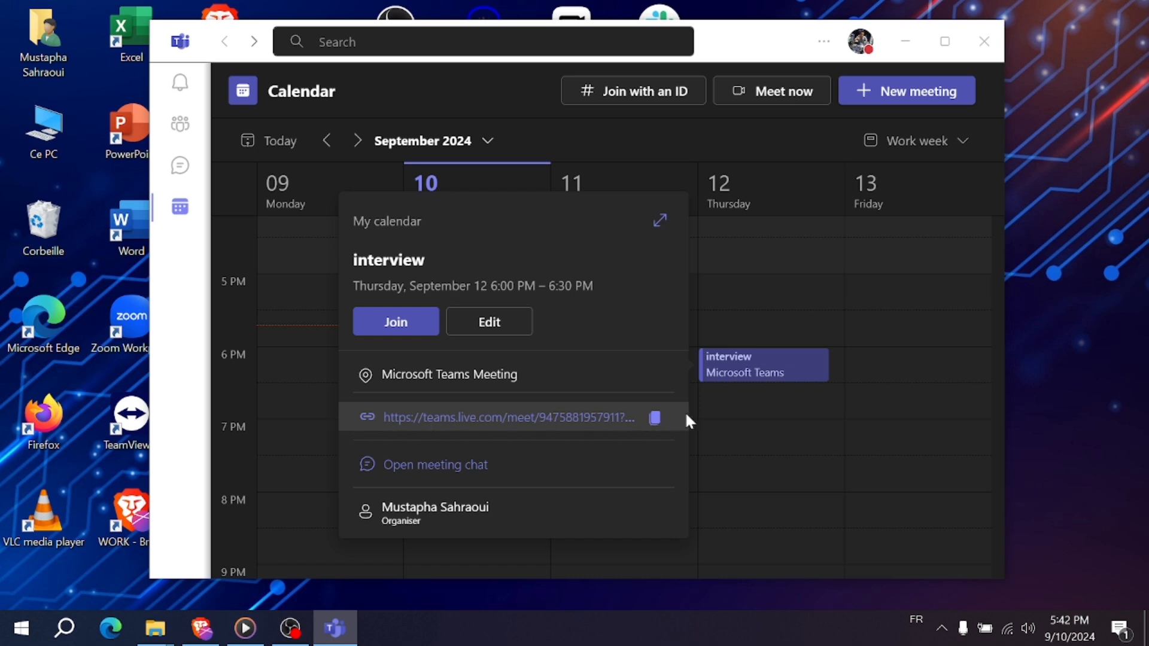
Dismiss the interview meeting's details popup to return to the calendar
{"action": "left_click", "coordinate": [653, 418]}
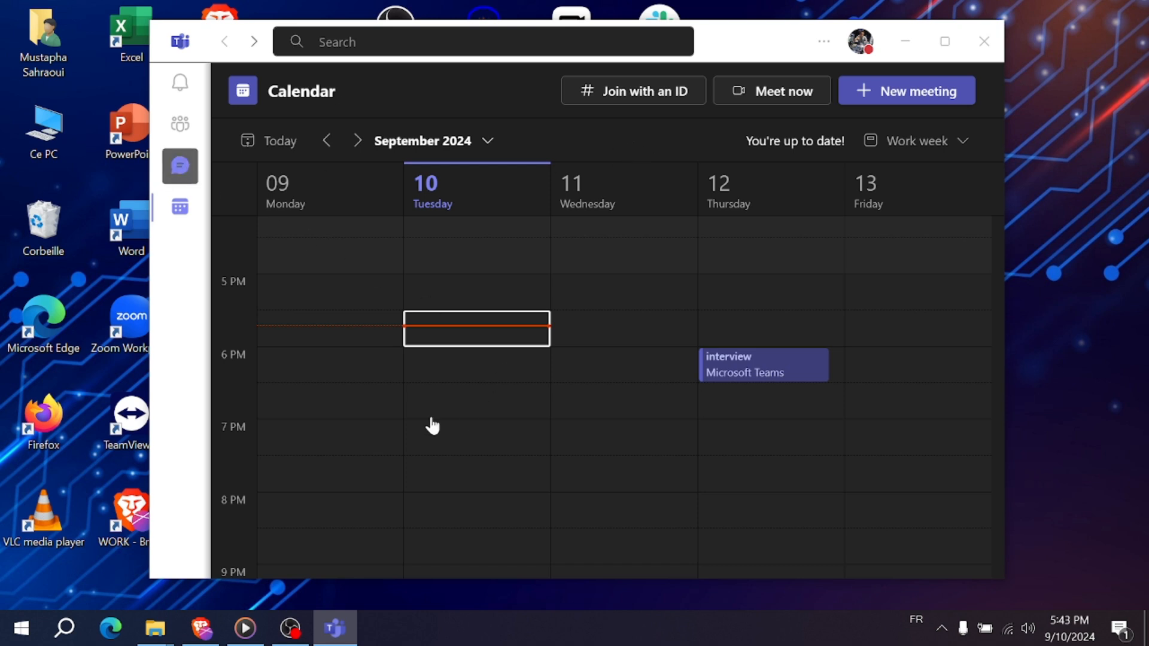
Go from Chat to the Communities area showing the 'Team one' community page
{"action": "left_click", "coordinate": [179, 165]}
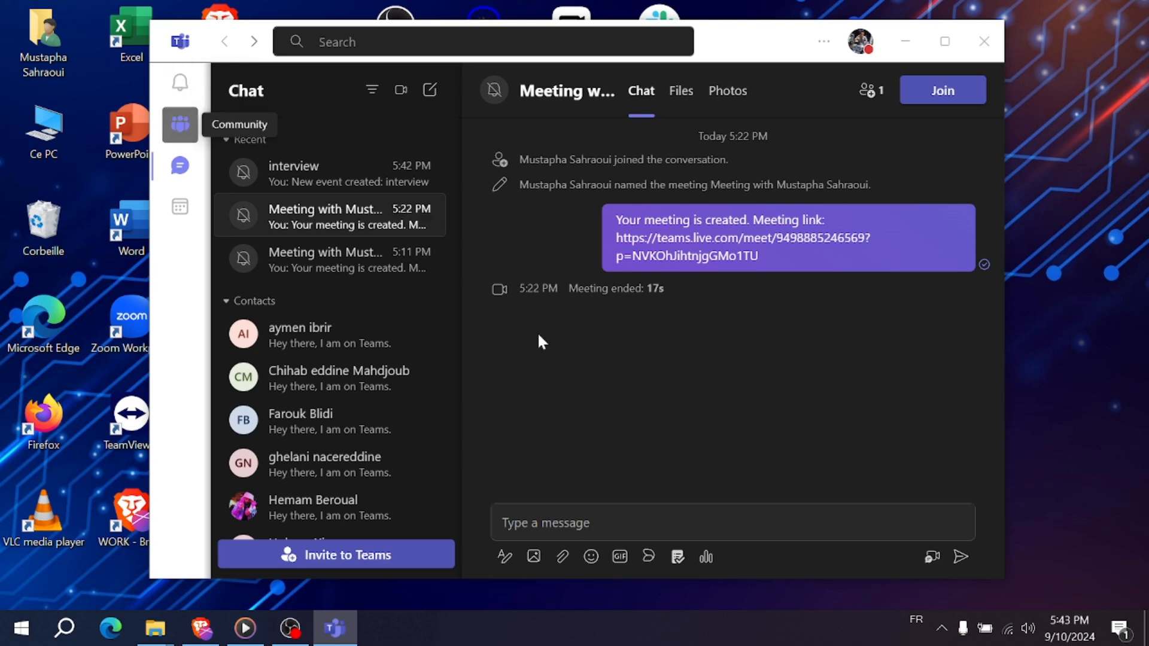
{"action": "left_click", "coordinate": [180, 124]}
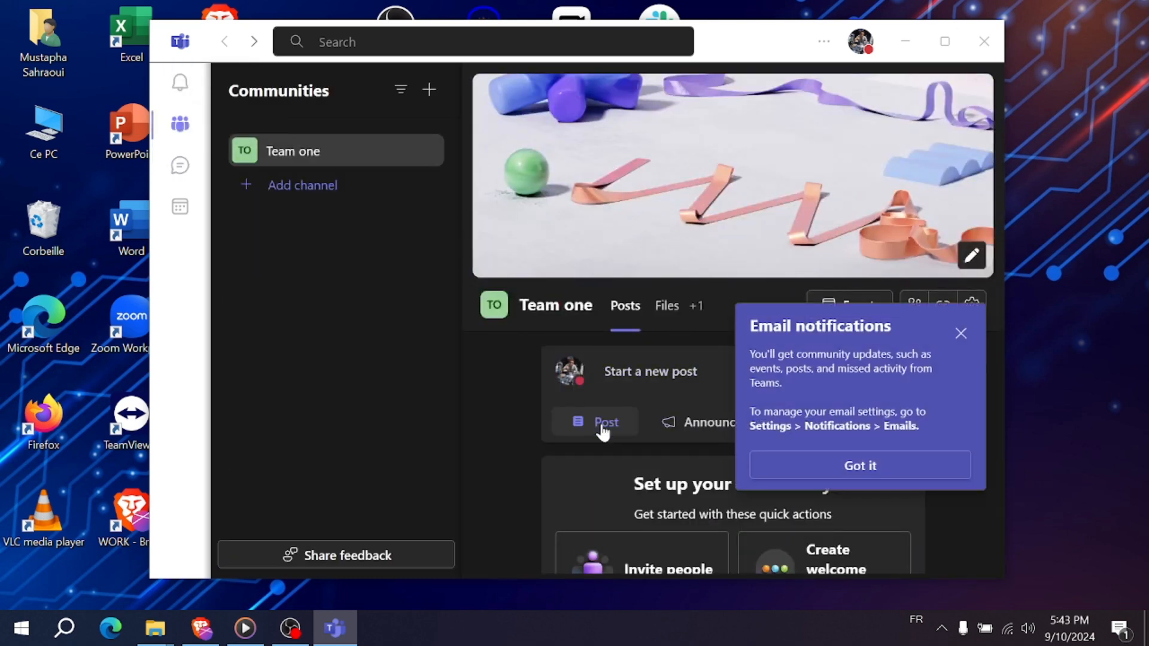